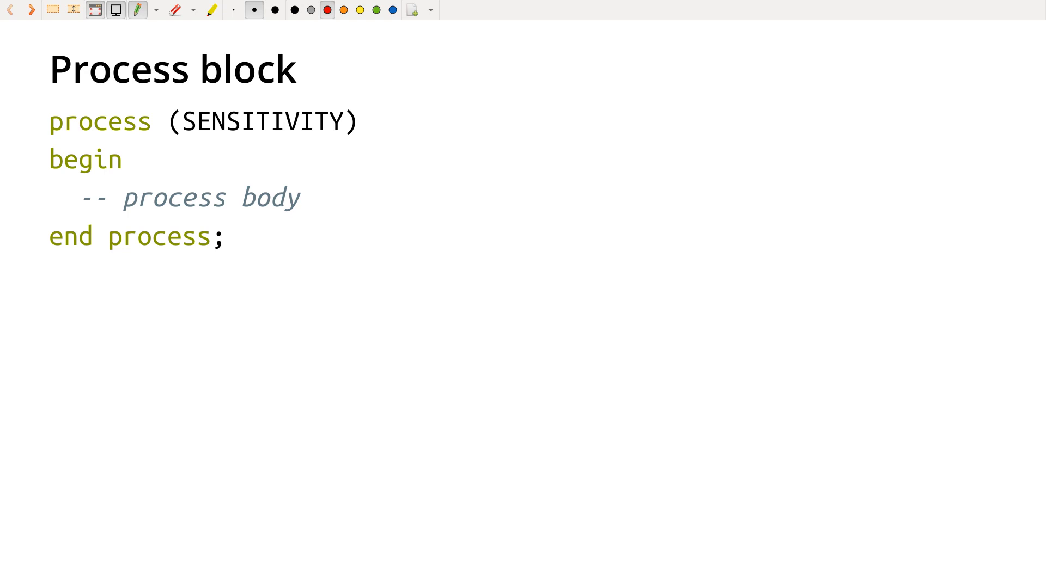
Step: Underline '(SENSITIVITY)' and the '-- process body' comment in red
{"action": "left_click_drag", "start_coordinate": [179, 137], "coordinate": [356, 139]}
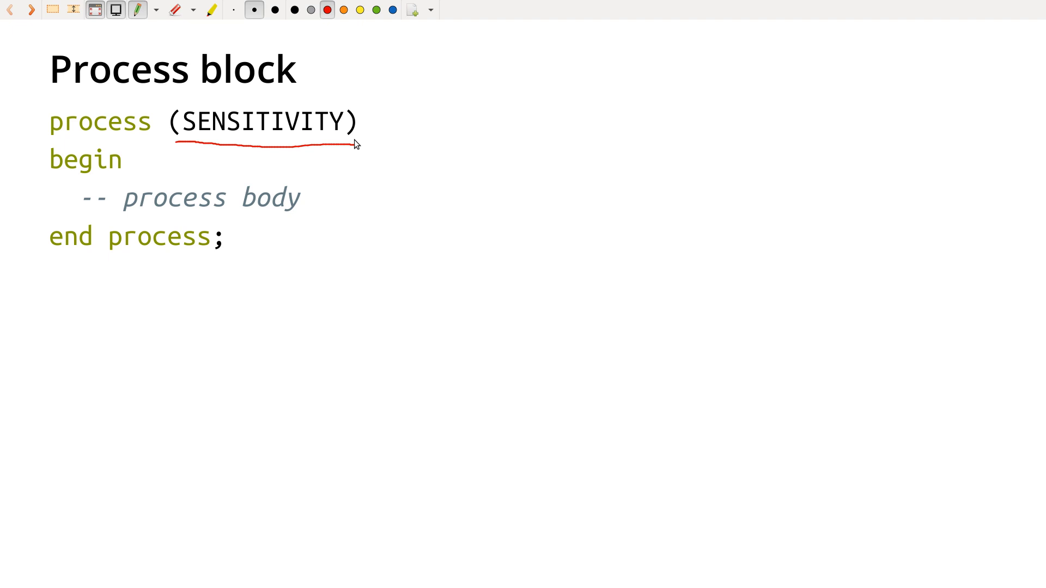
{"action": "left_click_drag", "start_coordinate": [123, 209], "coordinate": [299, 209]}
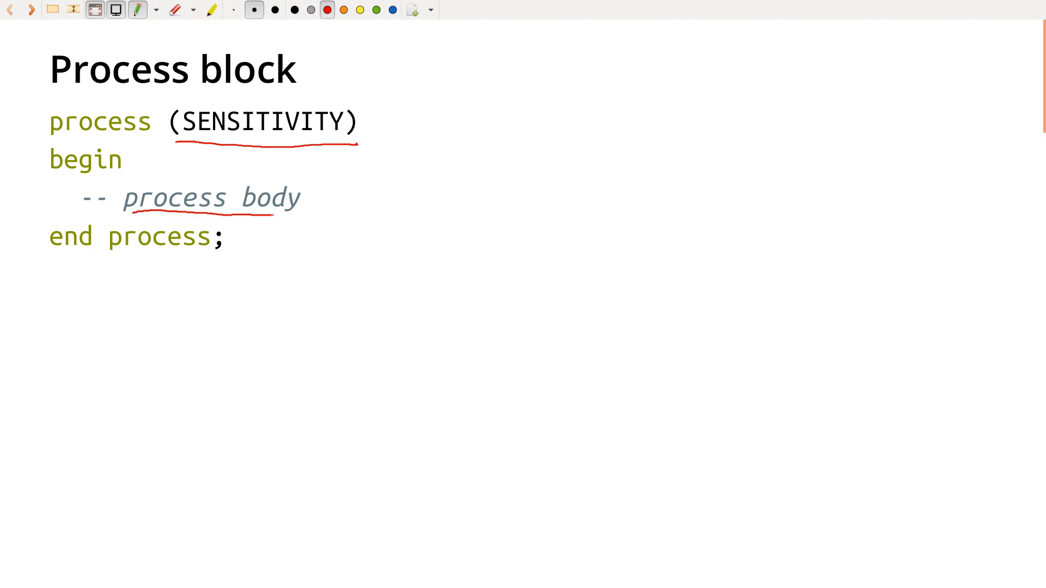
{"action": "mouse_move", "coordinate": [278, 216]}
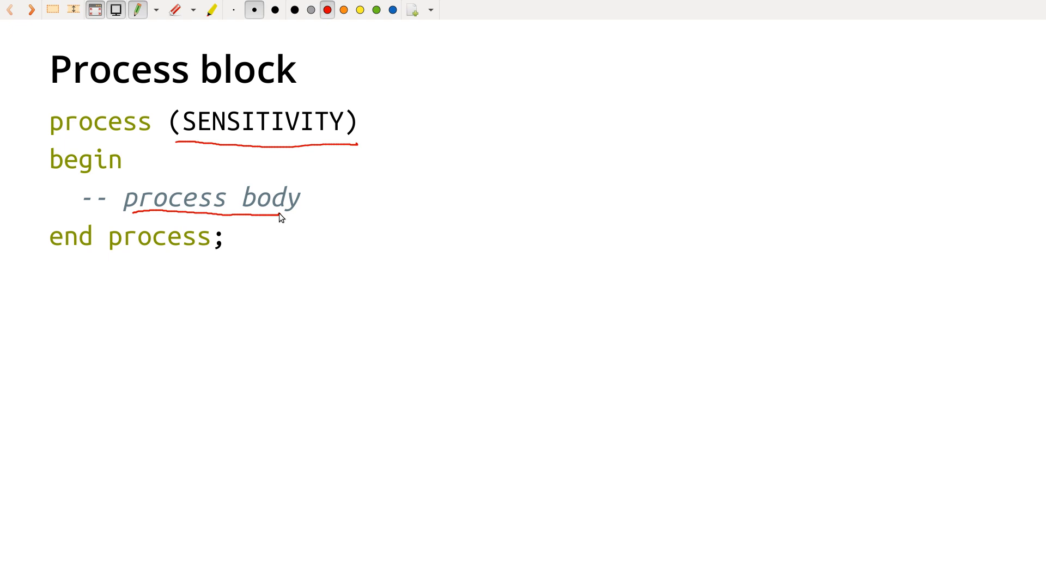
{"action": "mouse_move", "coordinate": [115, 180]}
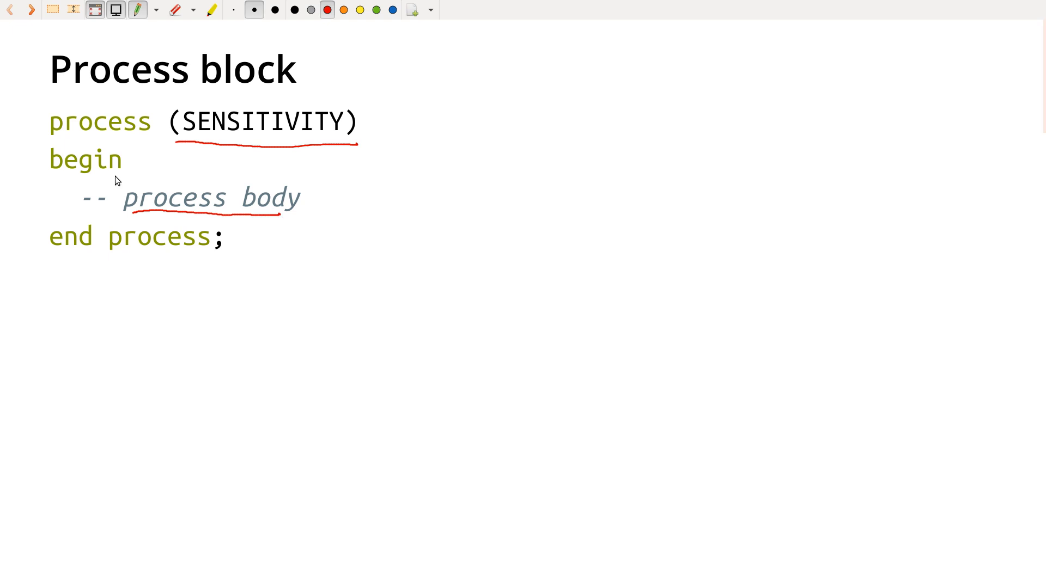
{"action": "mouse_move", "coordinate": [135, 258]}
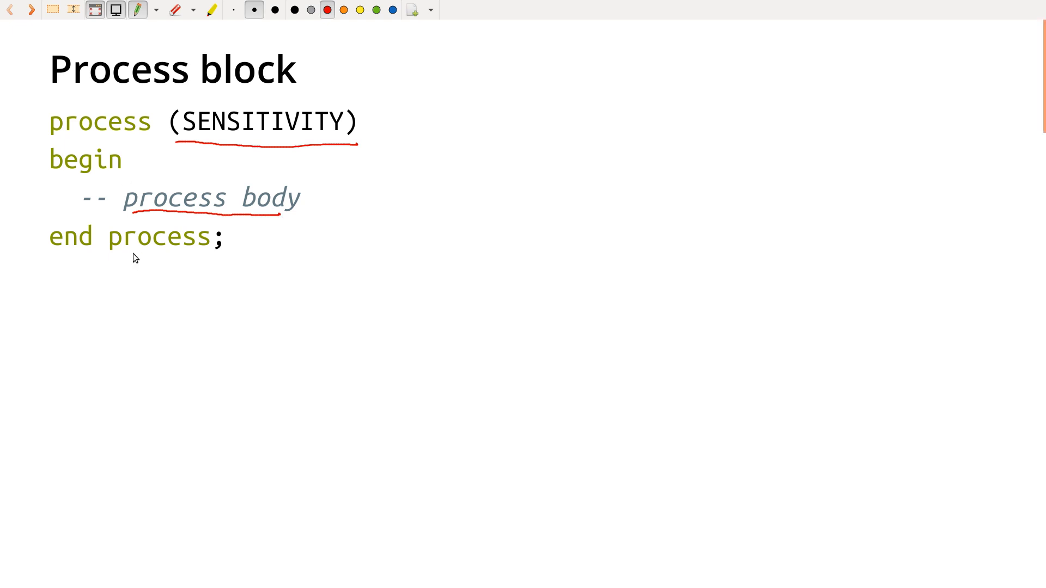
{"action": "mouse_move", "coordinate": [164, 253]}
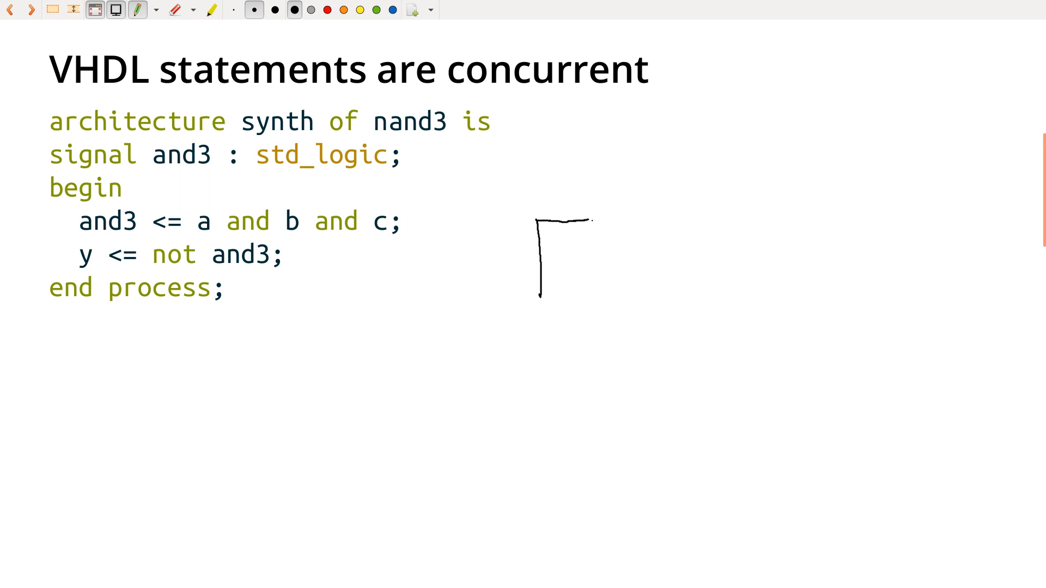
Step: Sketch the curved AND gate body and an input wire beside the nand3 code
{"action": "left_click_drag", "start_coordinate": [587, 220], "coordinate": [540, 301]}
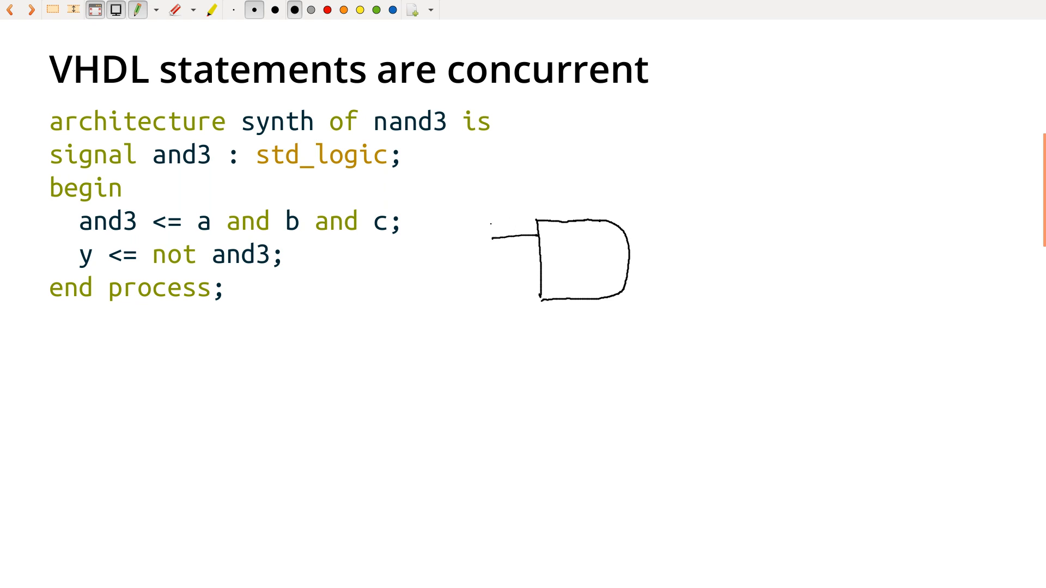
{"action": "left_click_drag", "start_coordinate": [493, 234], "coordinate": [760, 240]}
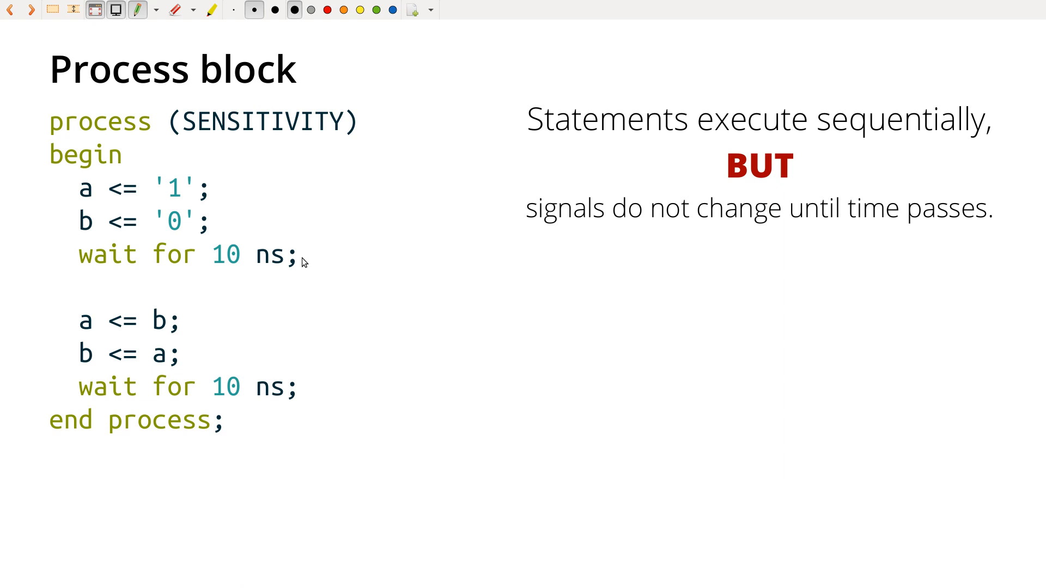
{"action": "mouse_move", "coordinate": [190, 224]}
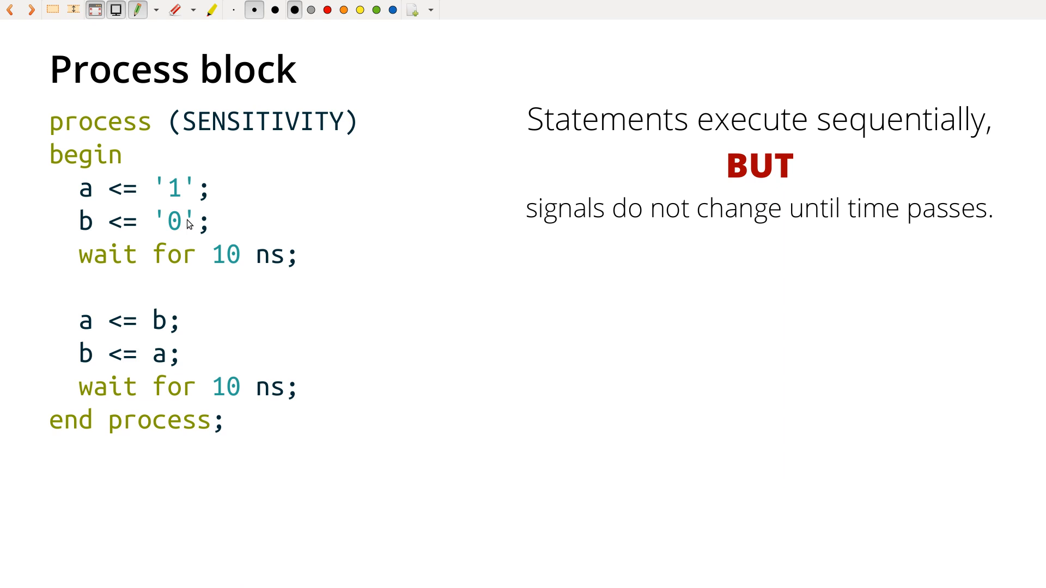
{"action": "mouse_move", "coordinate": [293, 10]}
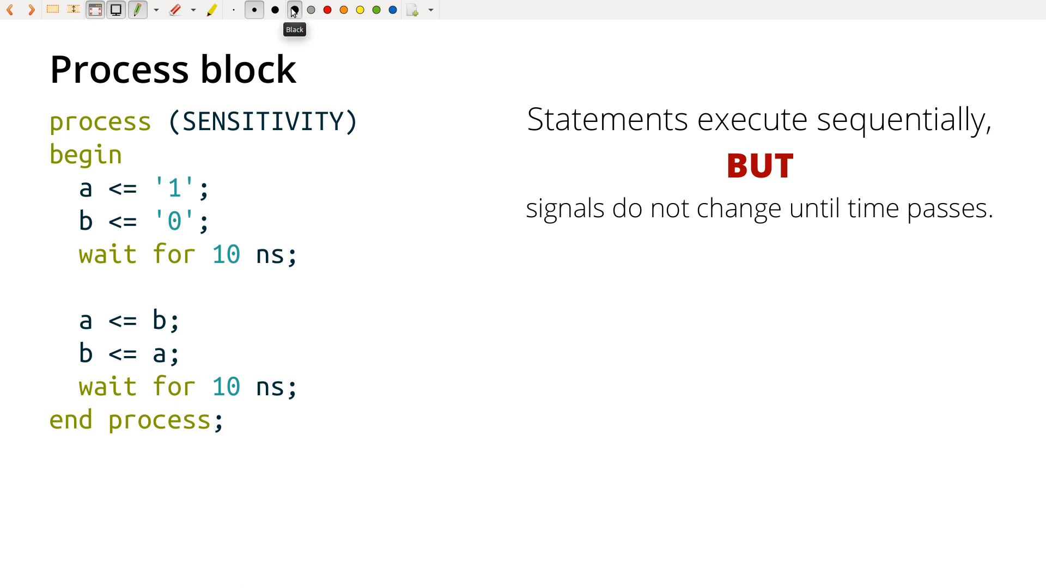
Step: Draw the vertical timing axis with tick marks labelled a, b and t=0
{"action": "left_click_drag", "start_coordinate": [465, 314], "coordinate": [462, 431]}
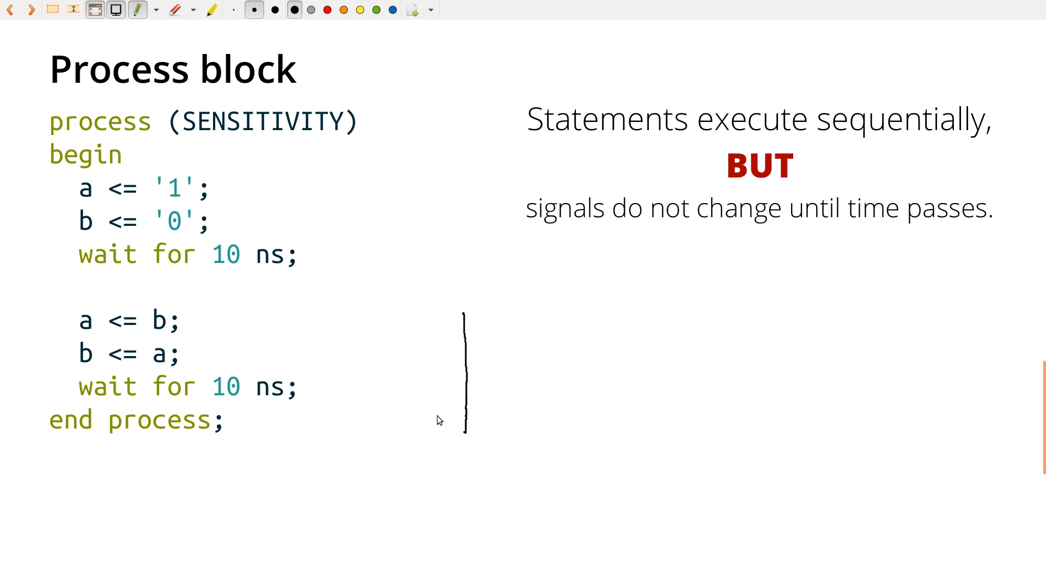
{"action": "left_click_drag", "start_coordinate": [441, 457], "coordinate": [471, 457]}
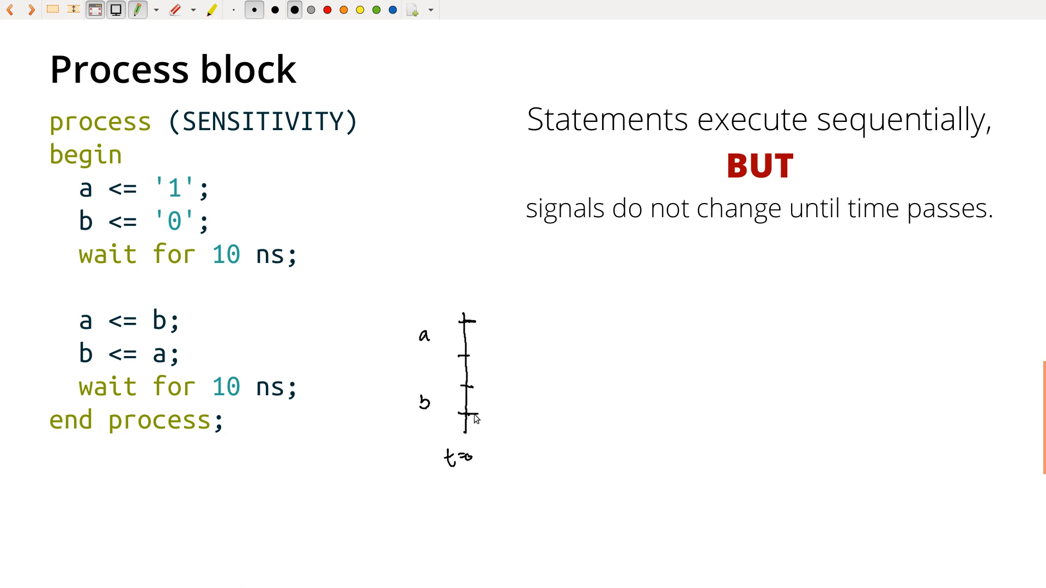
{"action": "mouse_move", "coordinate": [617, 446]}
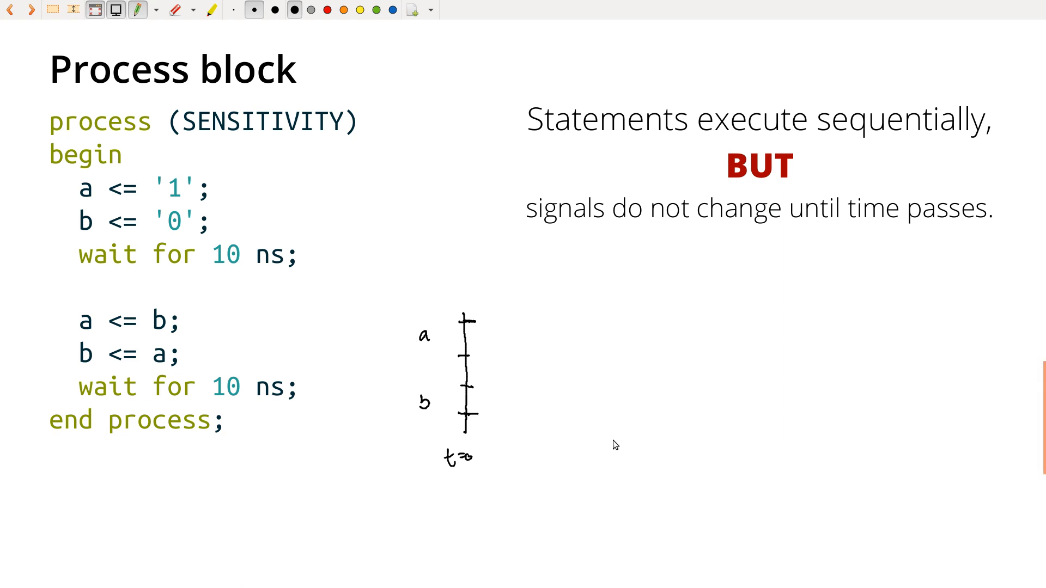
Step: Add a tick right of t=0 and label it 10 ns
{"action": "left_click_drag", "start_coordinate": [607, 441], "coordinate": [631, 467]}
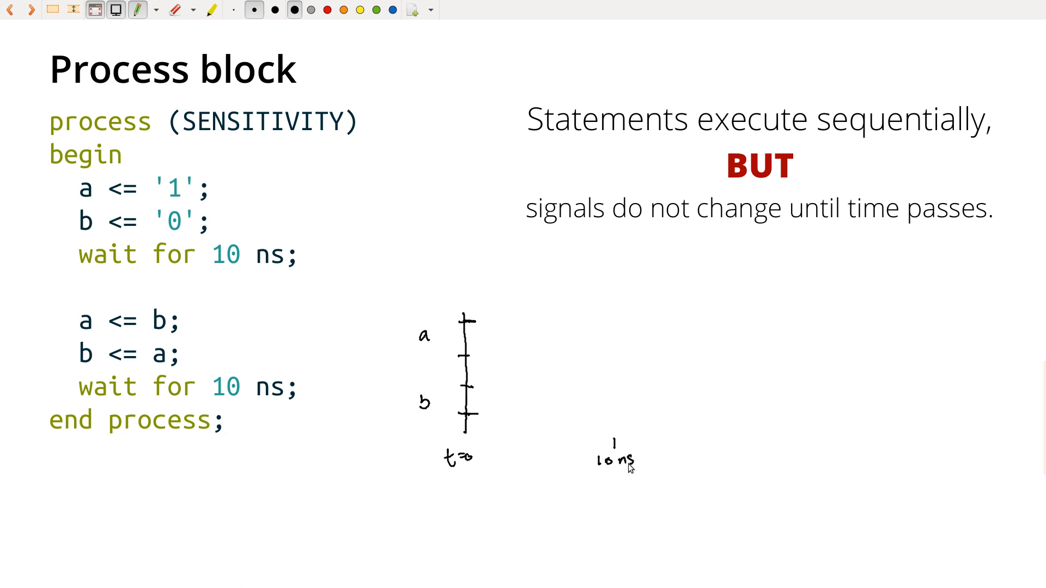
{"action": "left_click_drag", "start_coordinate": [468, 320], "coordinate": [610, 340]}
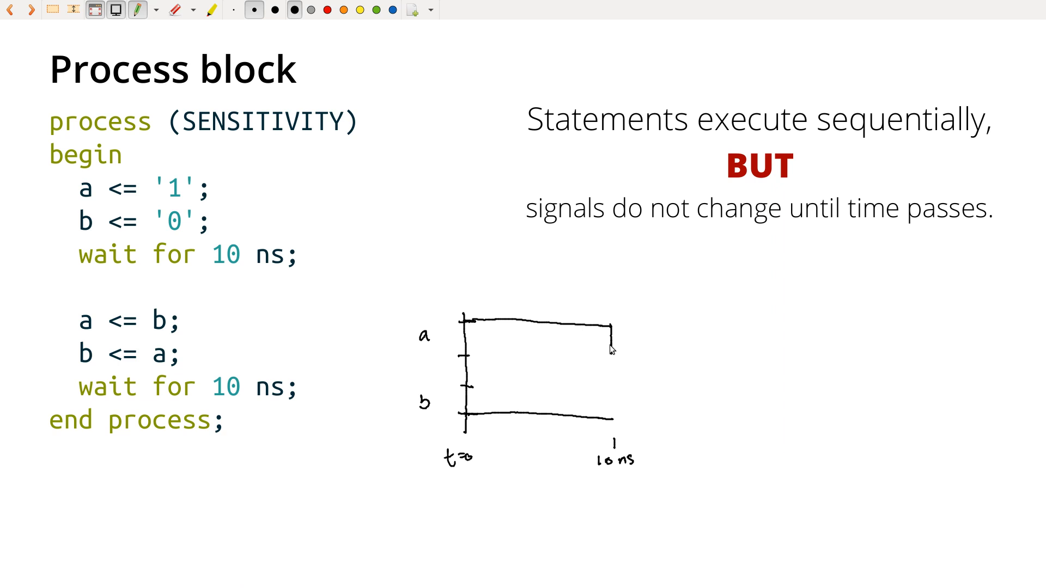
{"action": "mouse_move", "coordinate": [623, 381]}
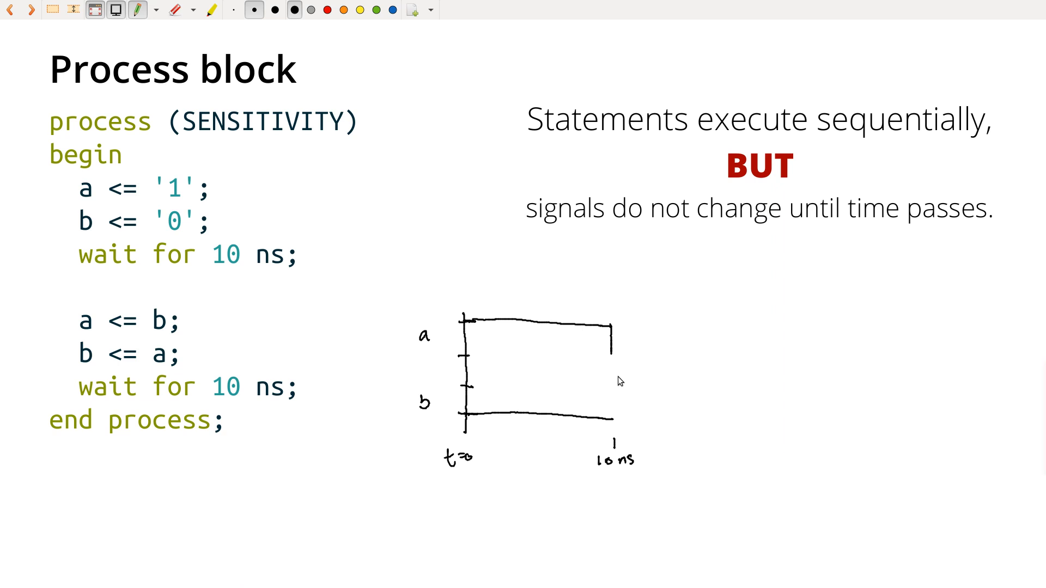
{"action": "mouse_move", "coordinate": [608, 343]}
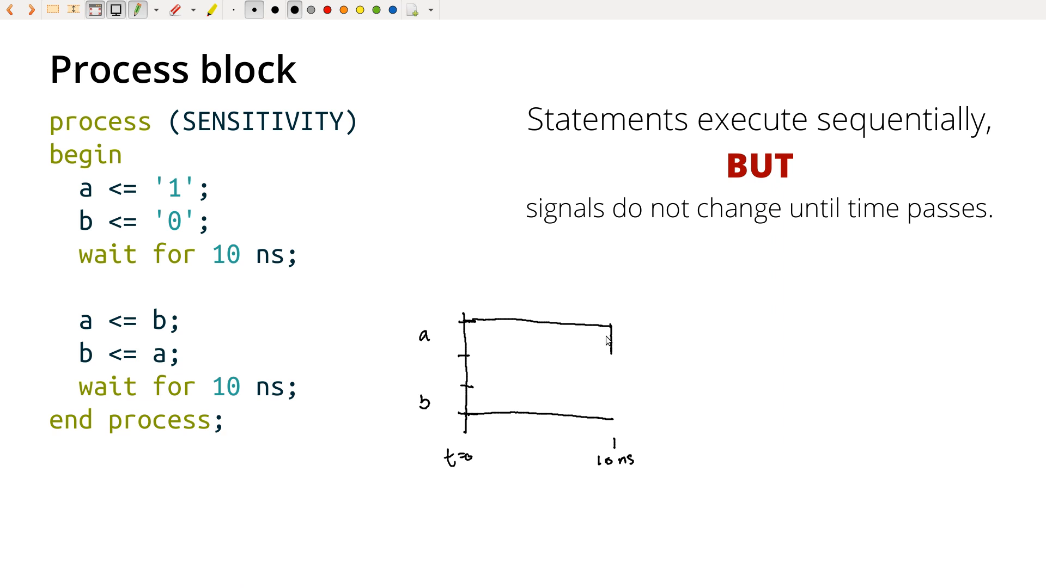